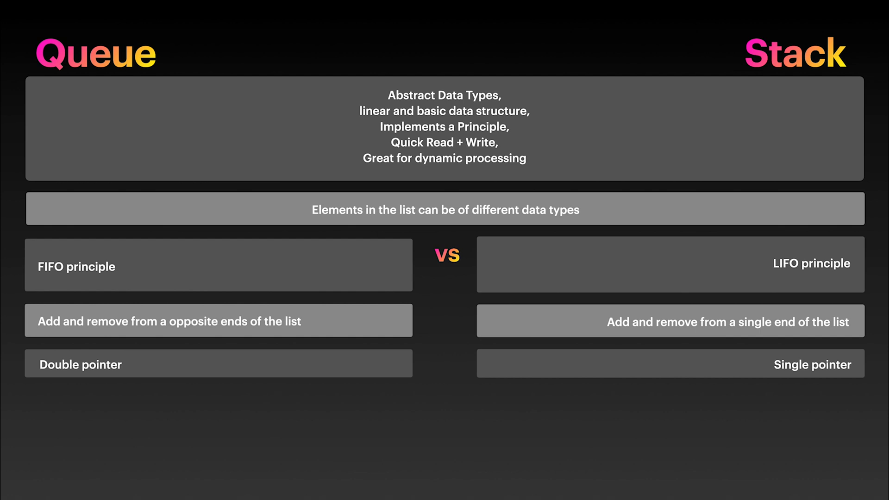
pyautogui.click(218, 406)
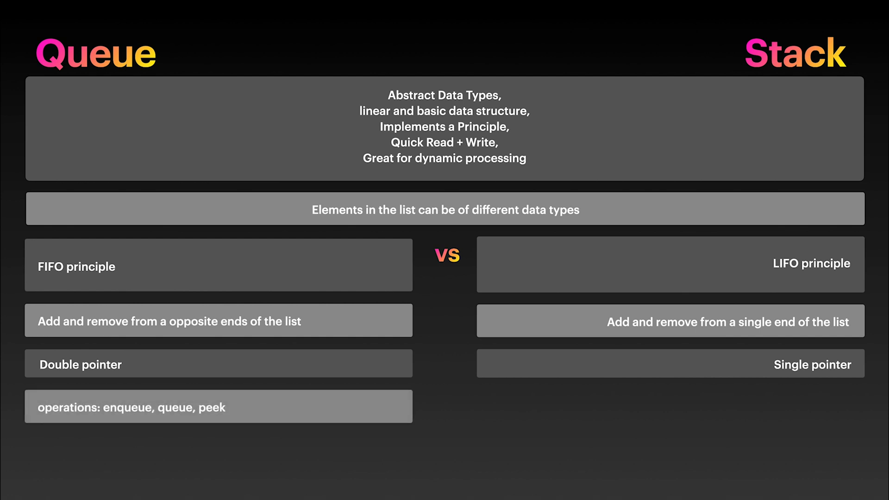
pyautogui.click(671, 406)
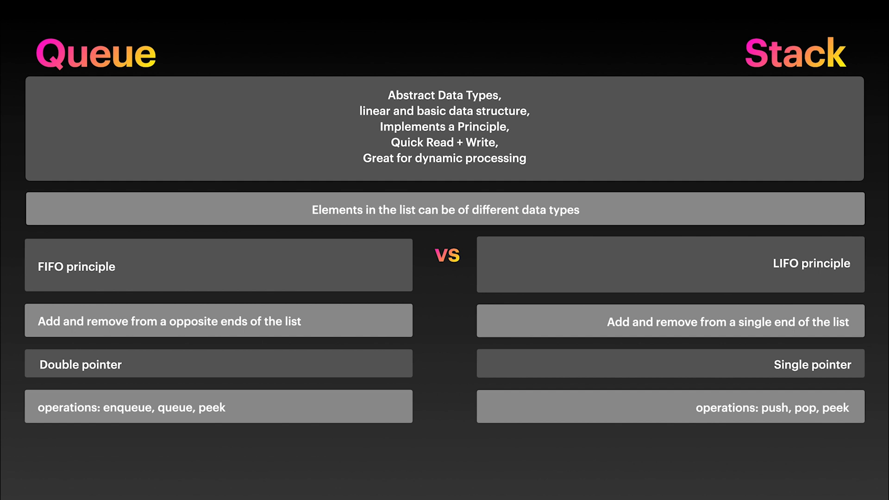